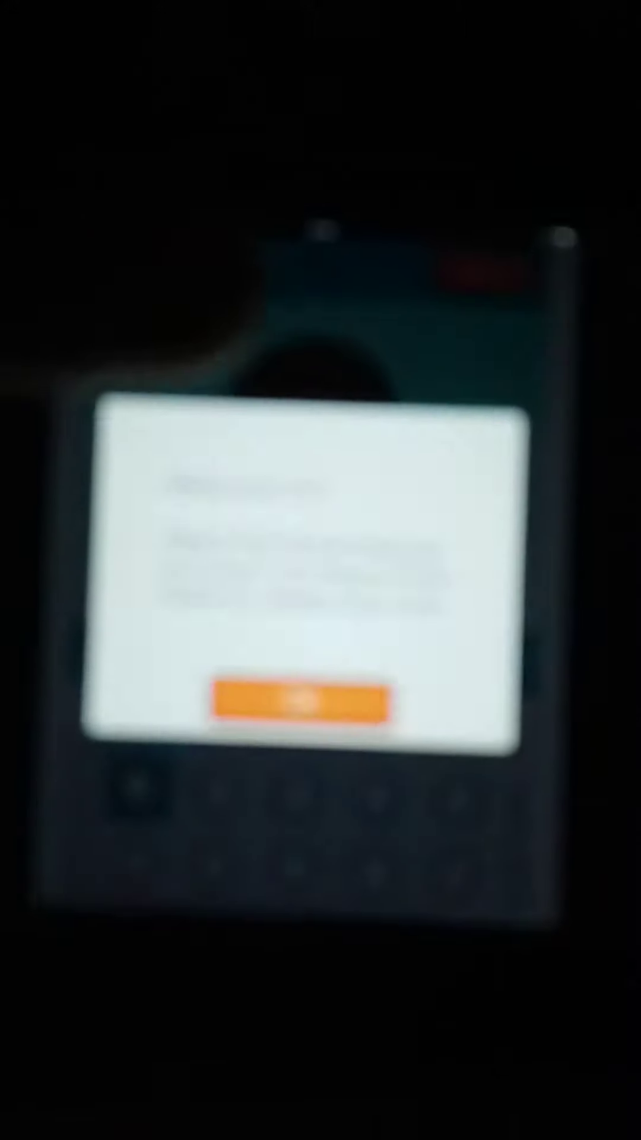
# Step: Dismiss the welcome dialog with OK to enter the face editor
pyautogui.click(303, 704)
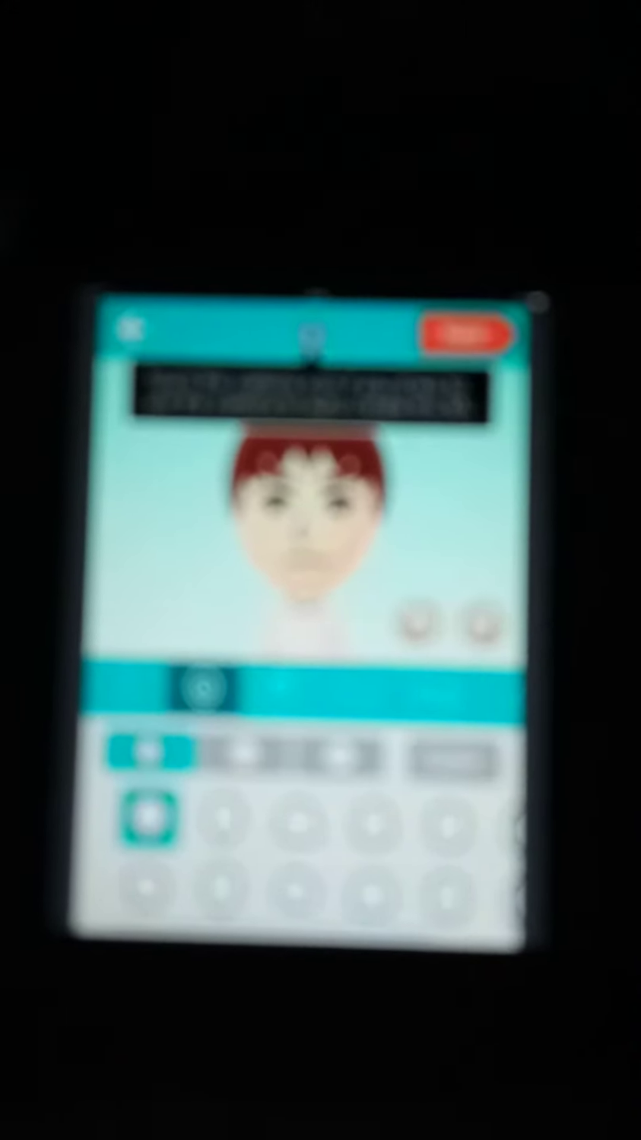